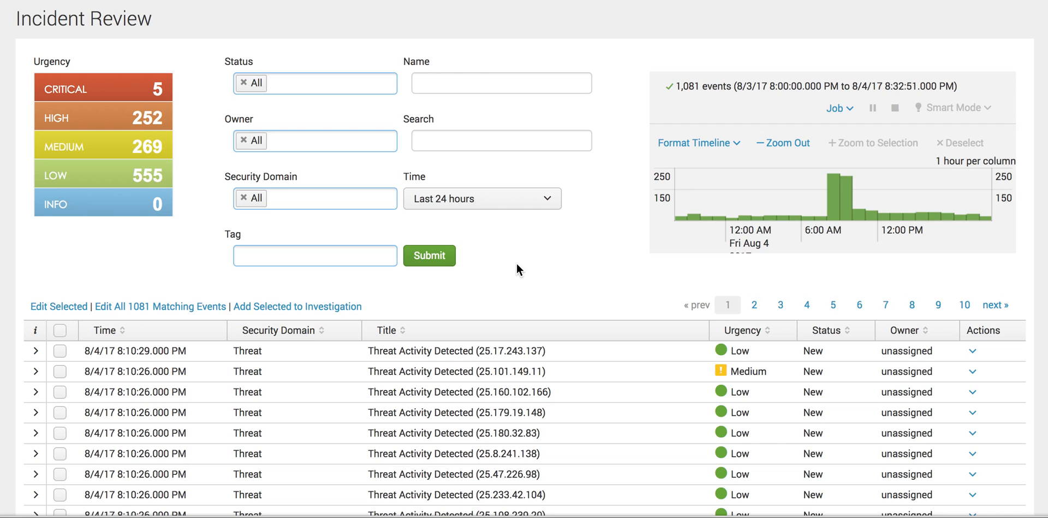
Review the query and highlight its create action term
scroll(down, 3)
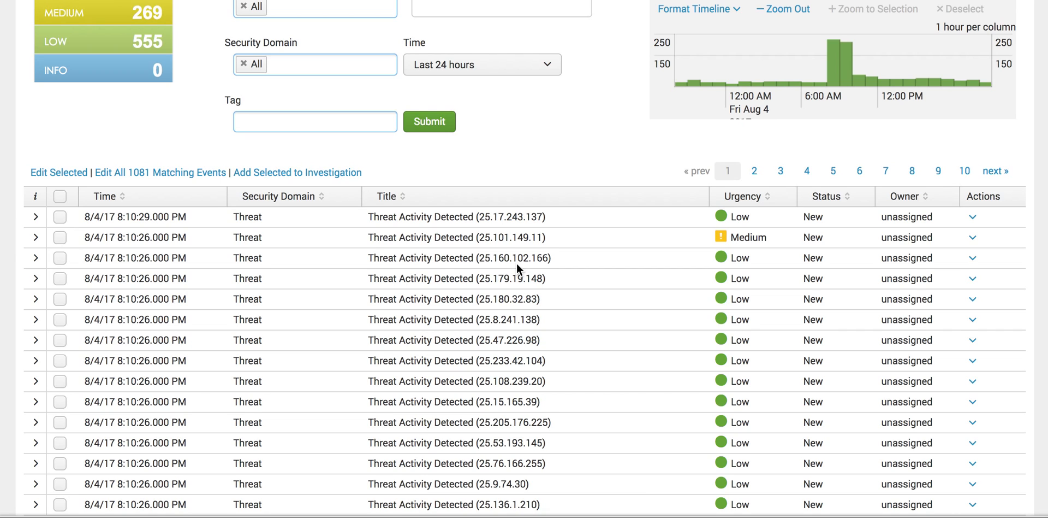
scroll(down, 3)
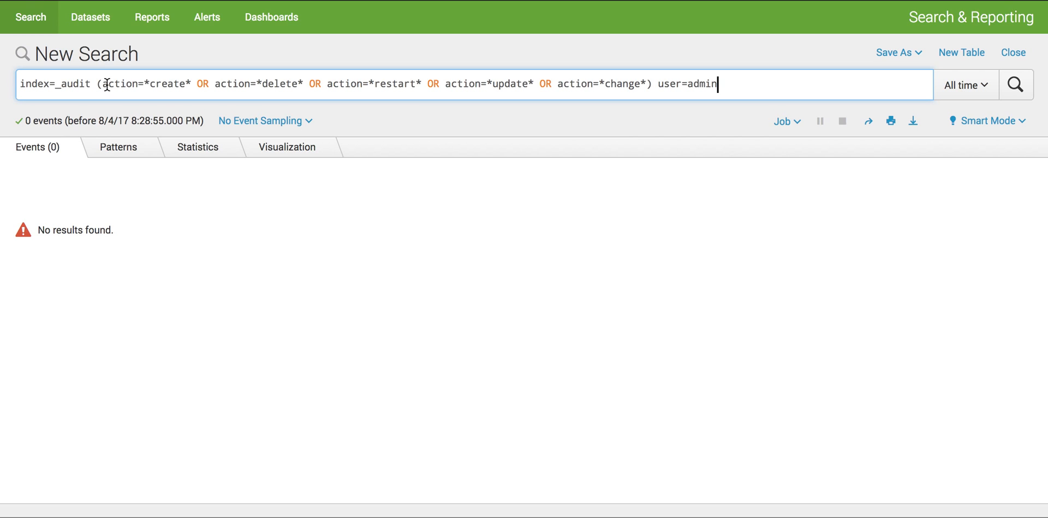
double_click(123, 84)
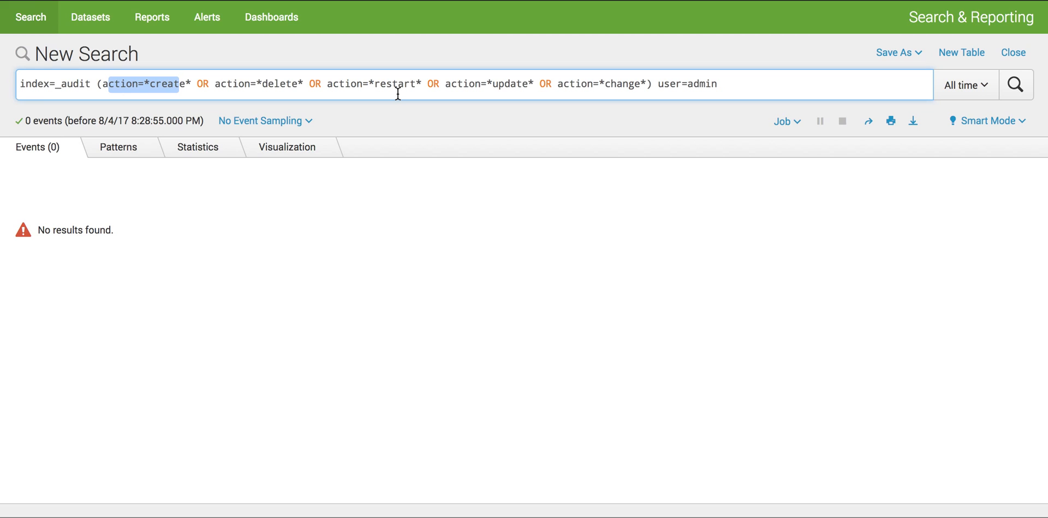
mouse_move(618, 96)
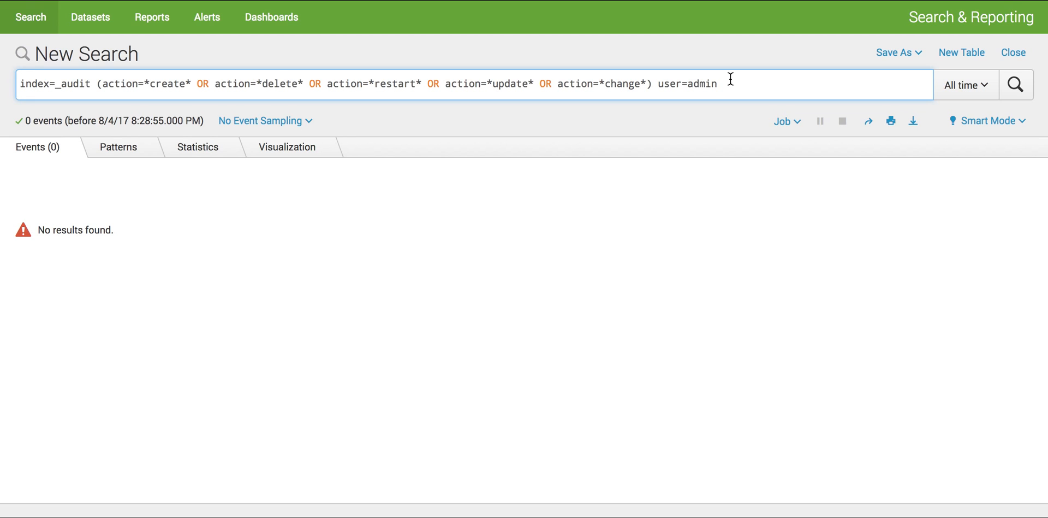
mouse_move(698, 85)
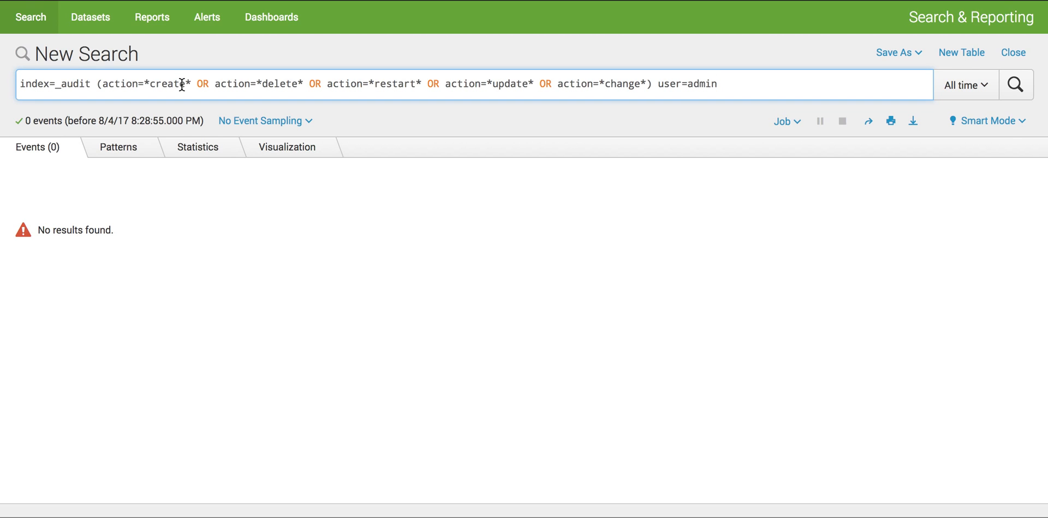
mouse_move(441, 115)
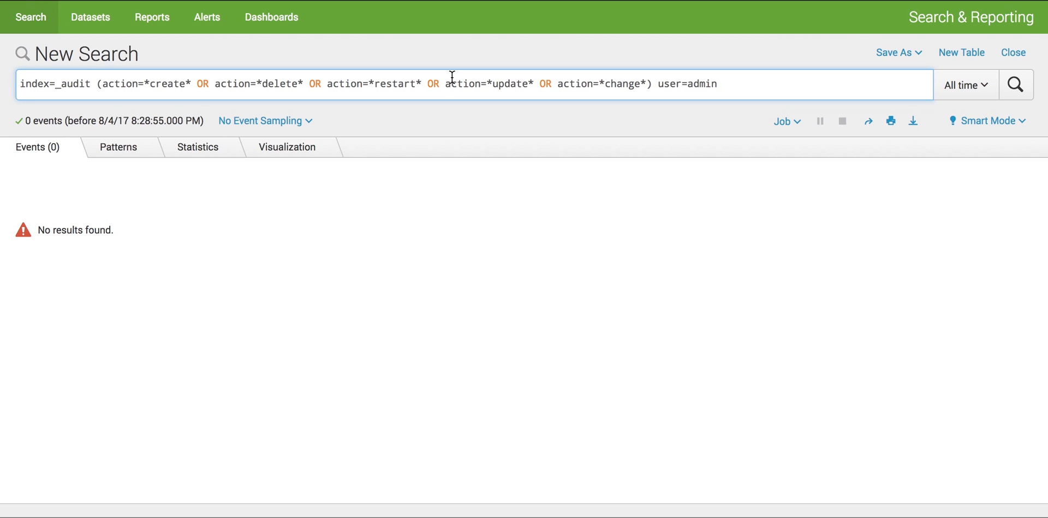
mouse_move(501, 79)
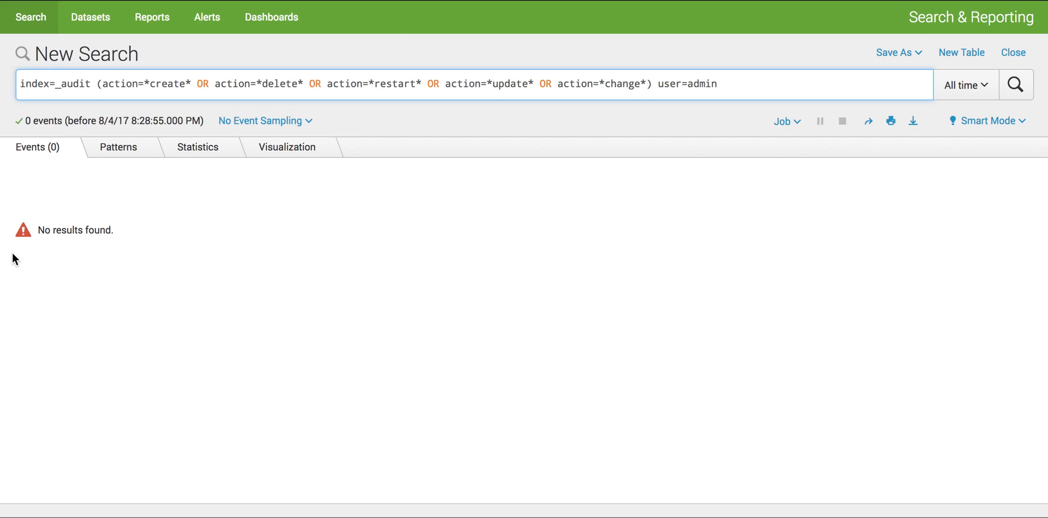
mouse_move(118, 223)
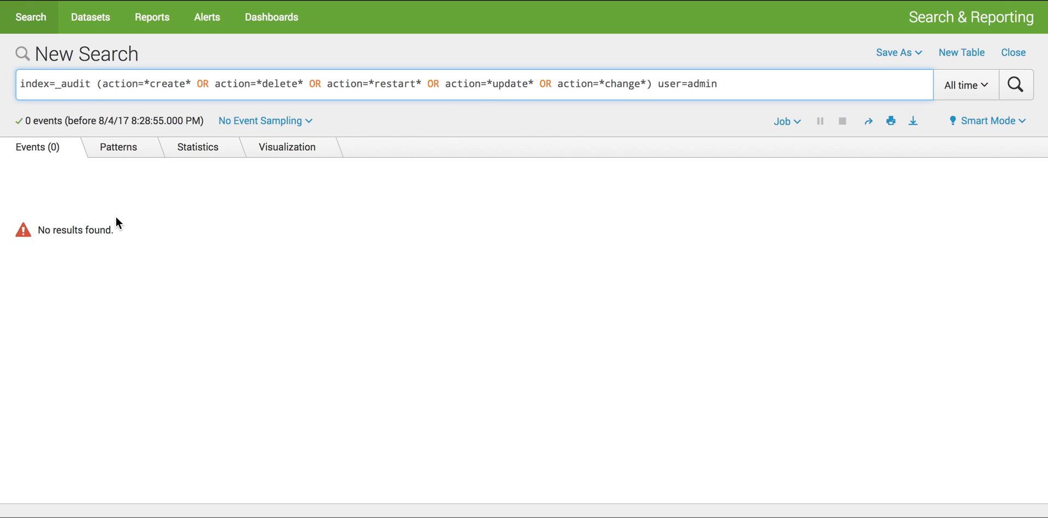
mouse_move(172, 236)
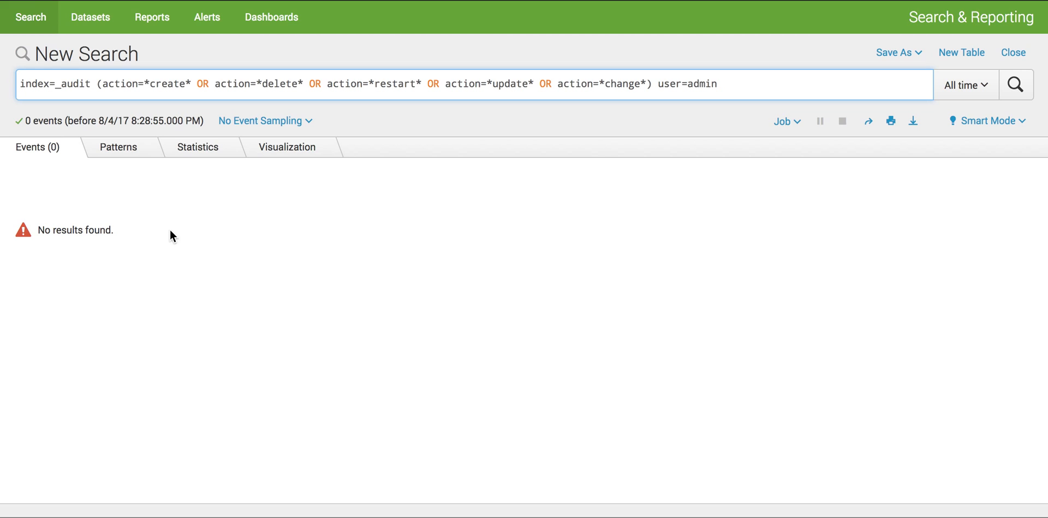
mouse_move(245, 263)
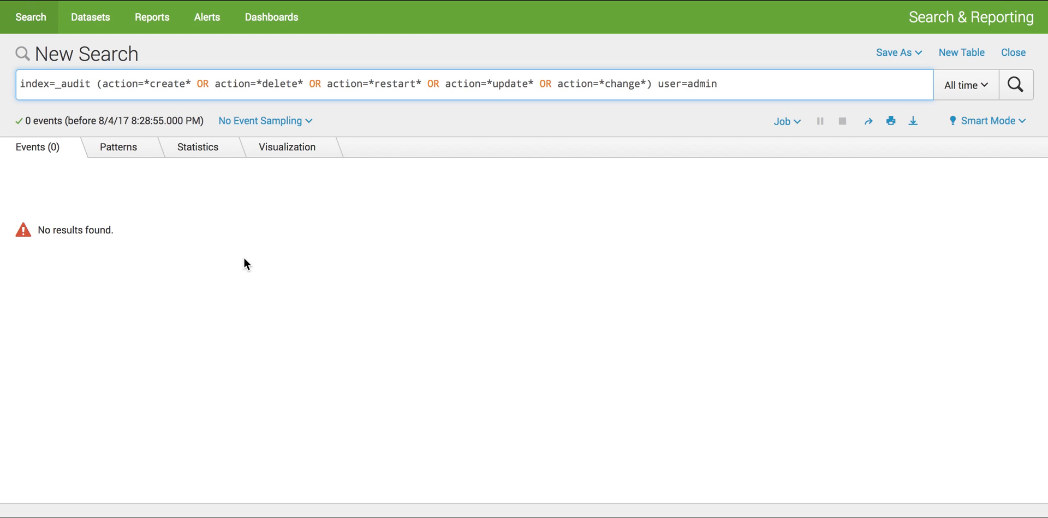
mouse_move(366, 257)
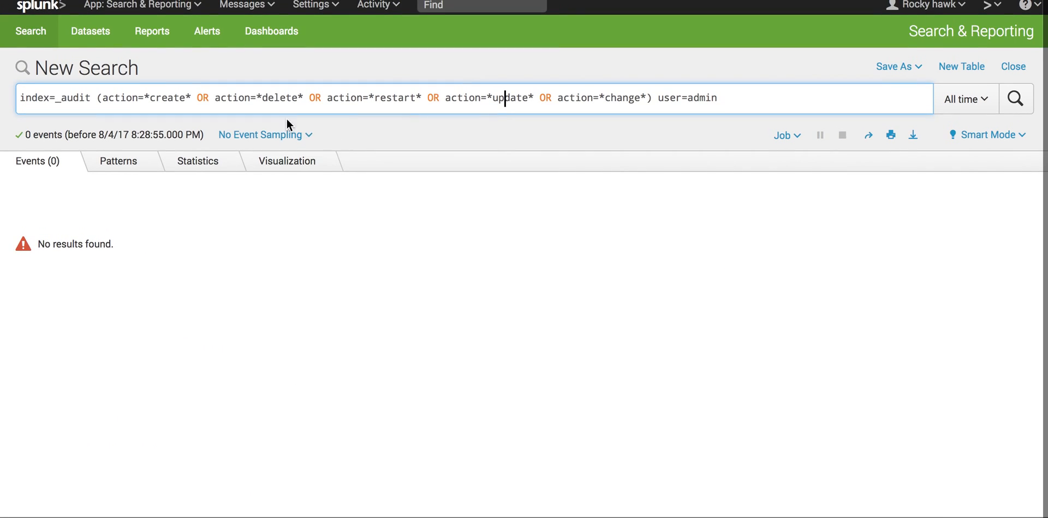
Switch to the Enterprise Security app and go to Configure > Content Management
click(137, 5)
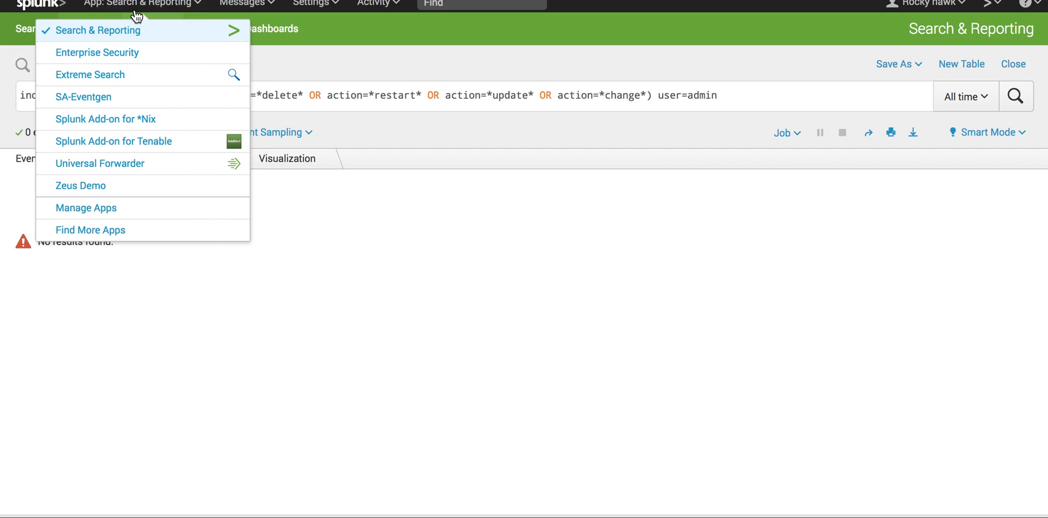
mouse_move(97, 53)
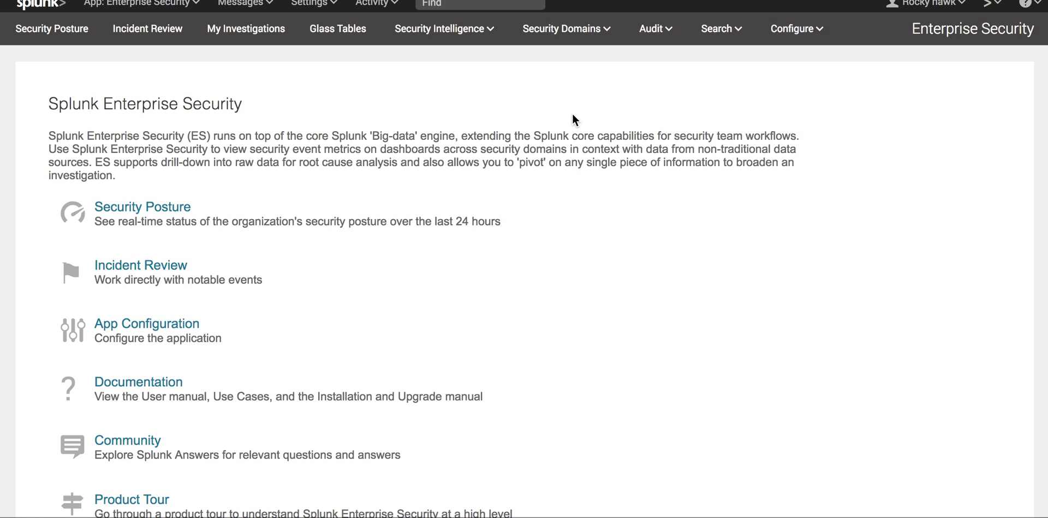
click(794, 29)
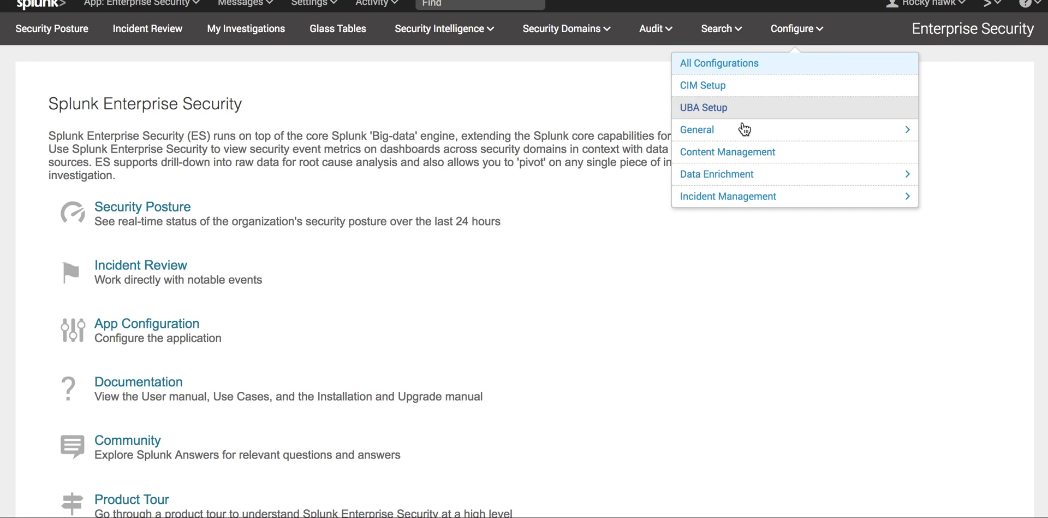
click(794, 28)
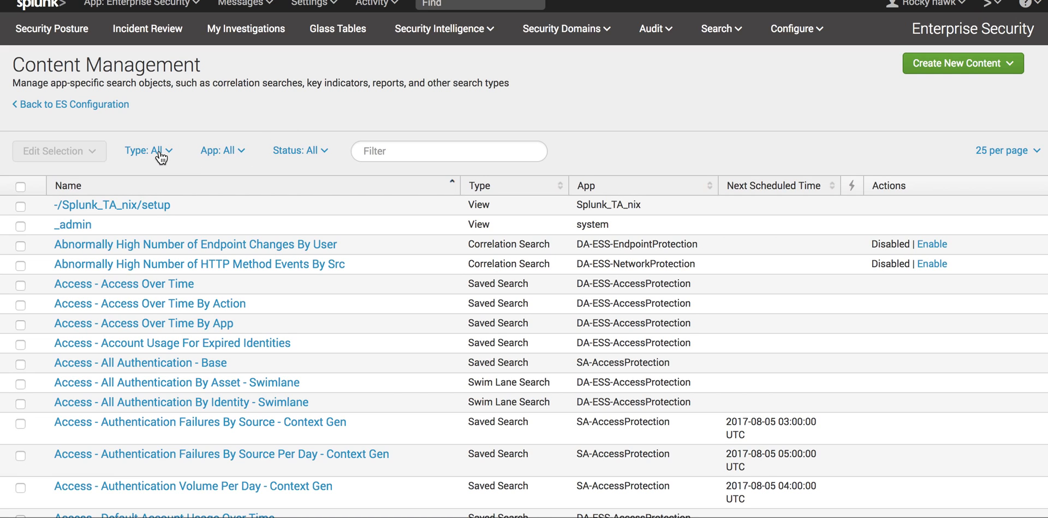
Filter the list to Correlation Search type and open Admin activity for editing
scroll(down, 3)
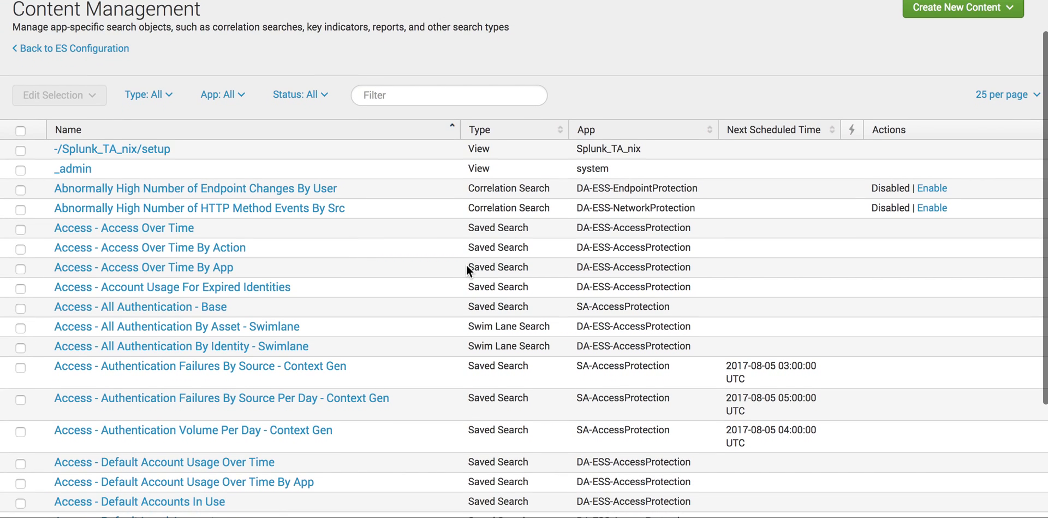
scroll(down, 3)
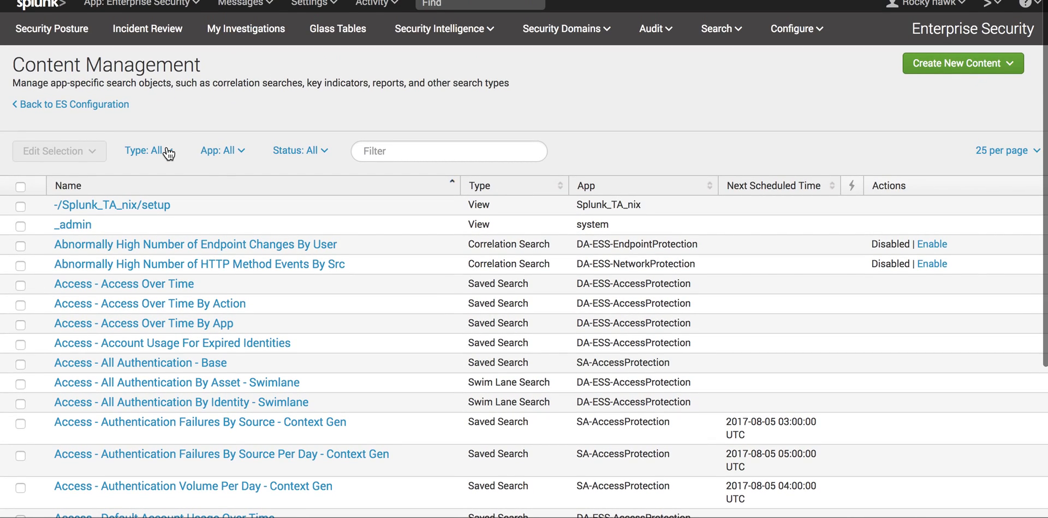
click(153, 150)
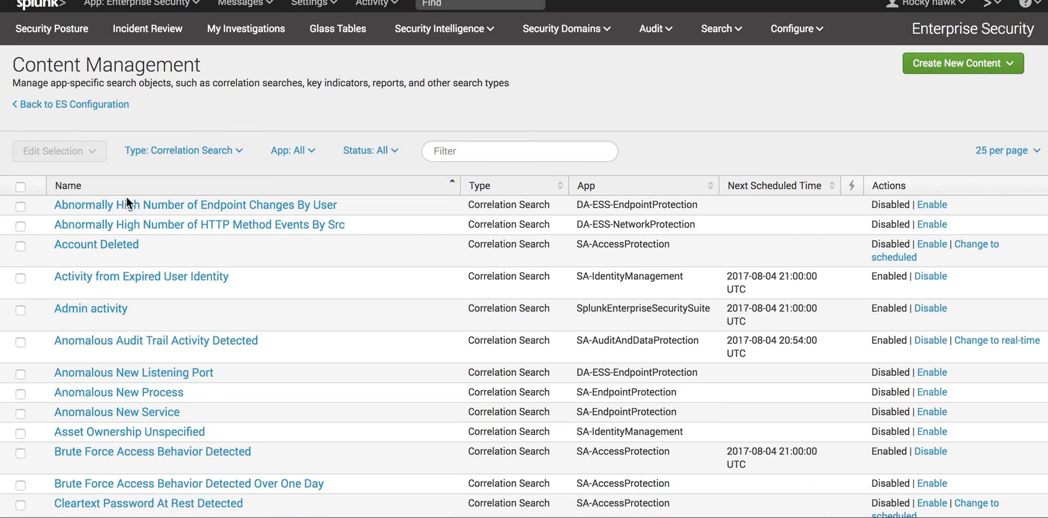
scroll(down, 3)
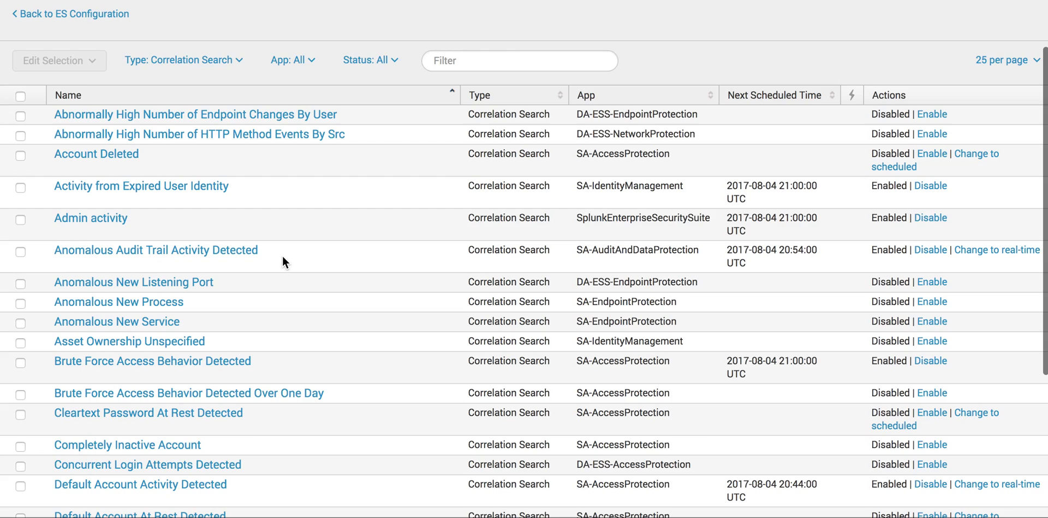
scroll(down, 3)
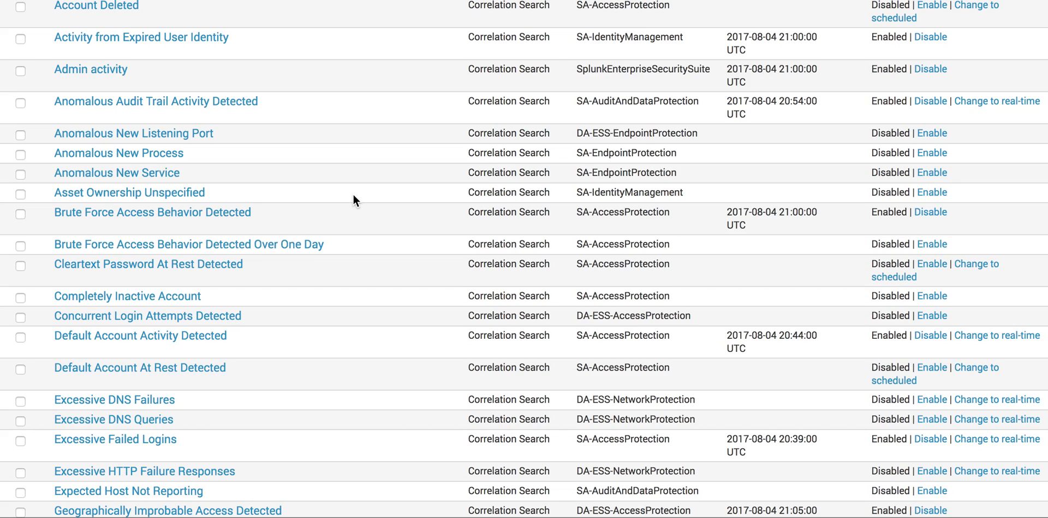
scroll(up, 3)
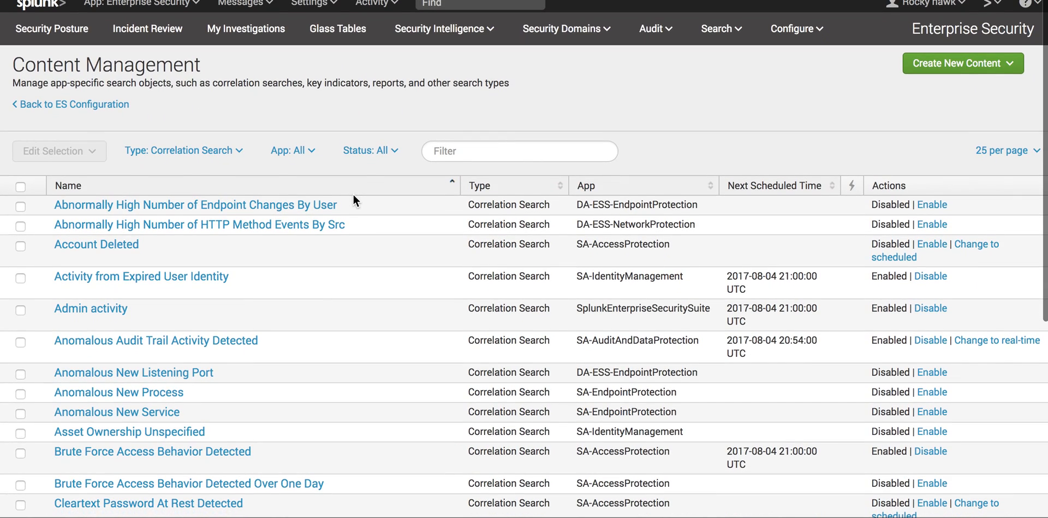
mouse_move(686, 107)
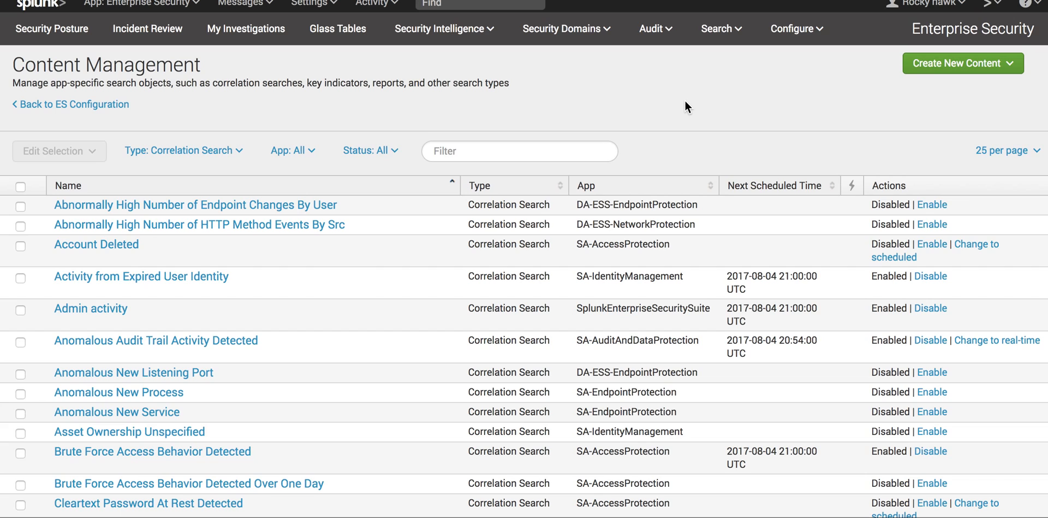
click(90, 308)
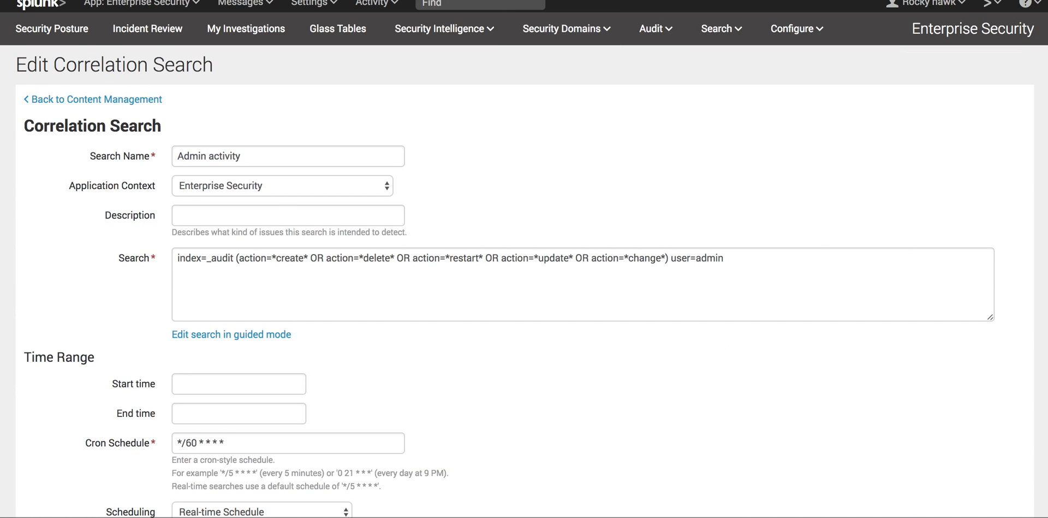
click(93, 99)
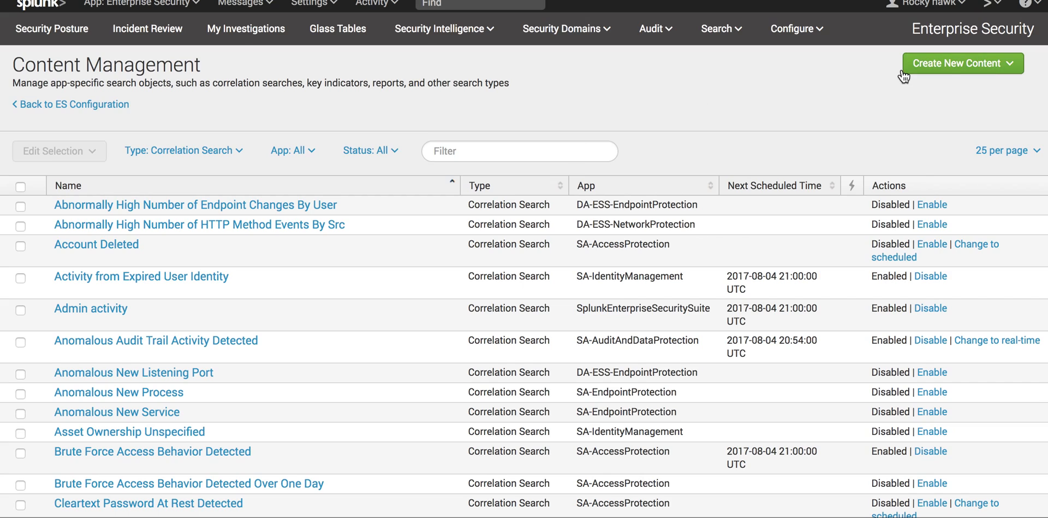
click(963, 64)
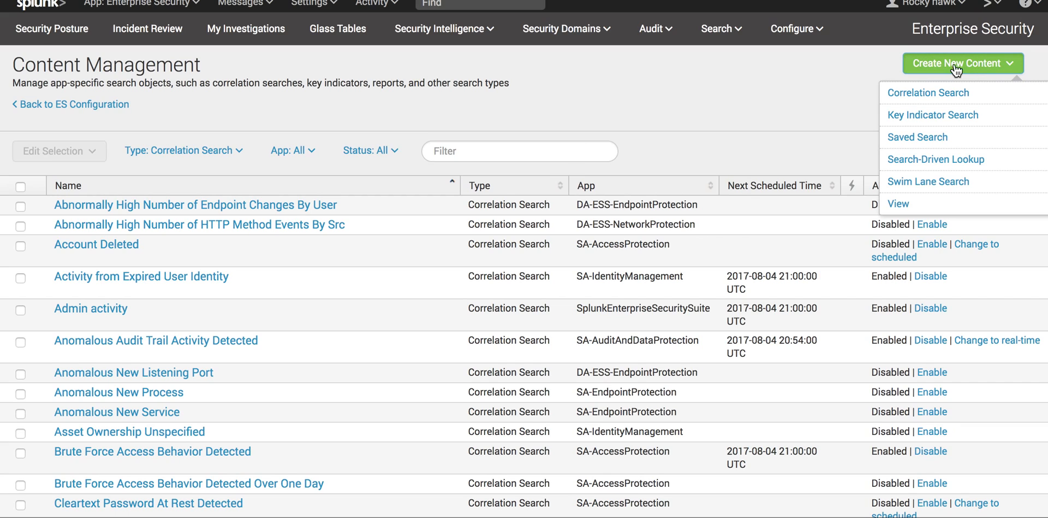
mouse_move(924, 83)
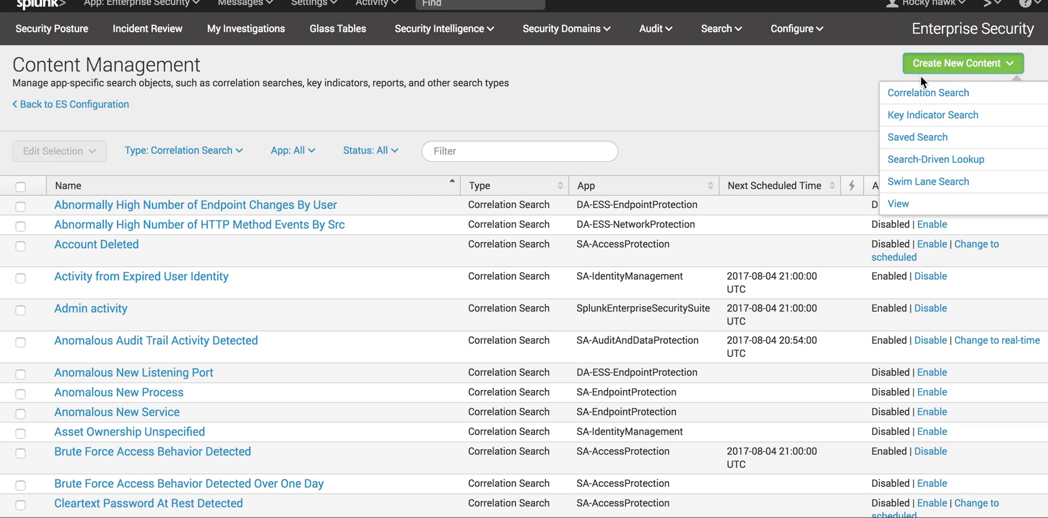
mouse_move(928, 92)
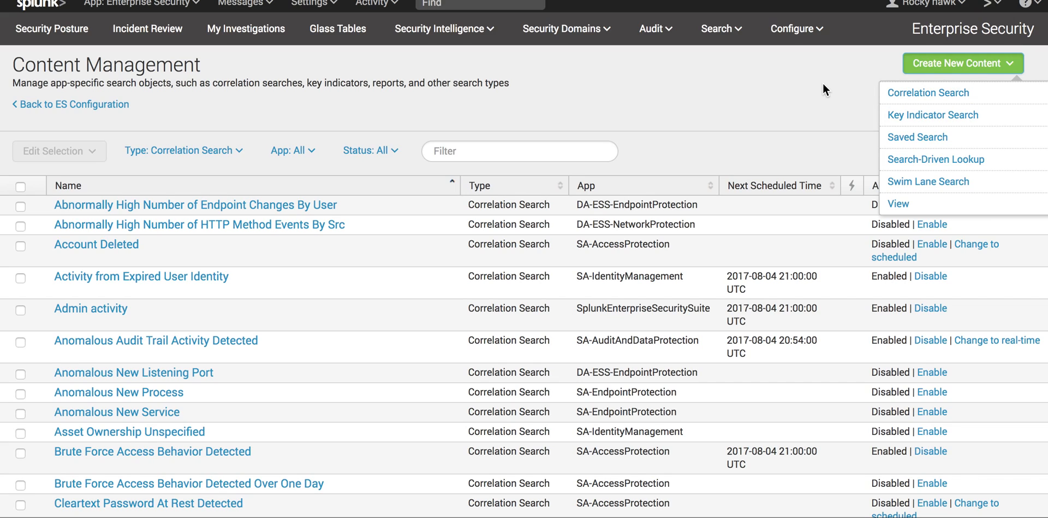
click(962, 64)
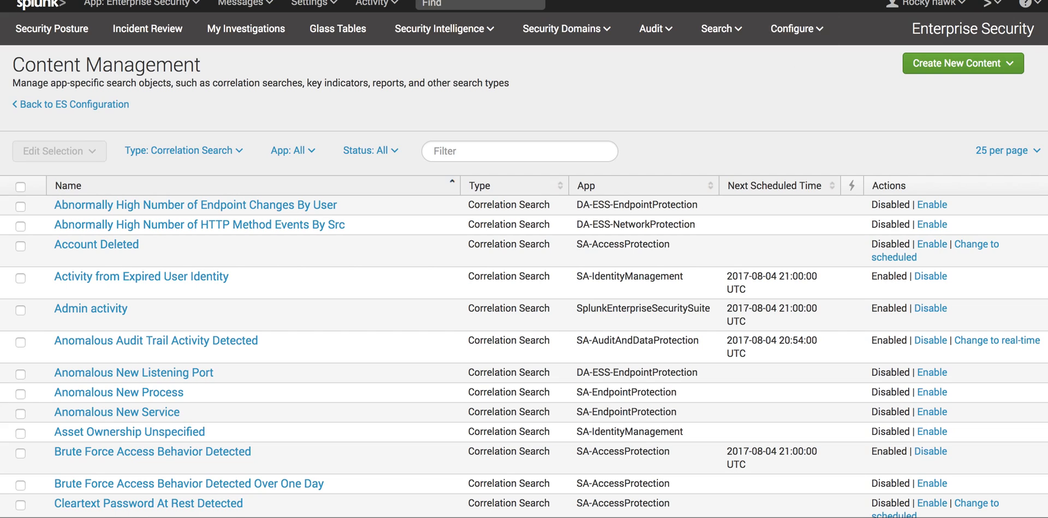
click(90, 307)
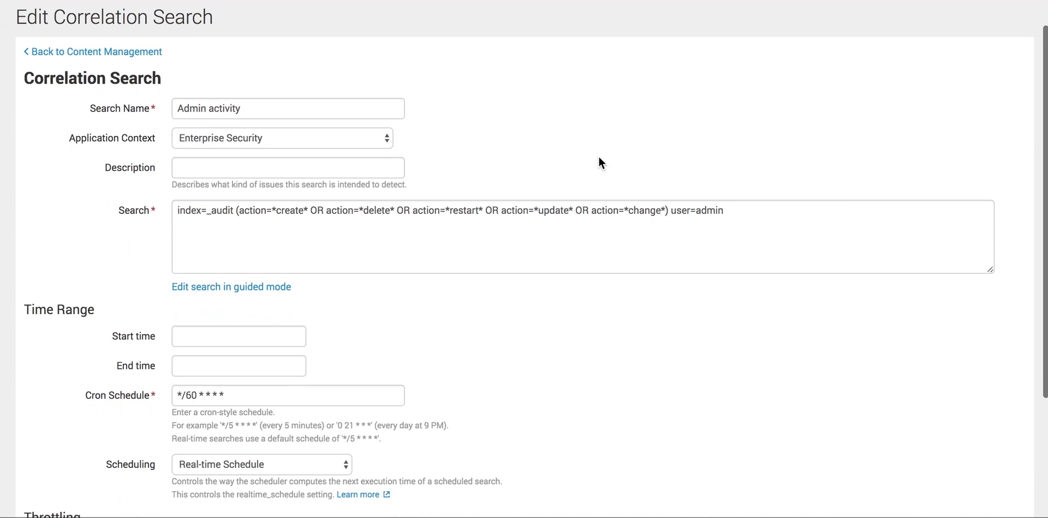
mouse_move(277, 144)
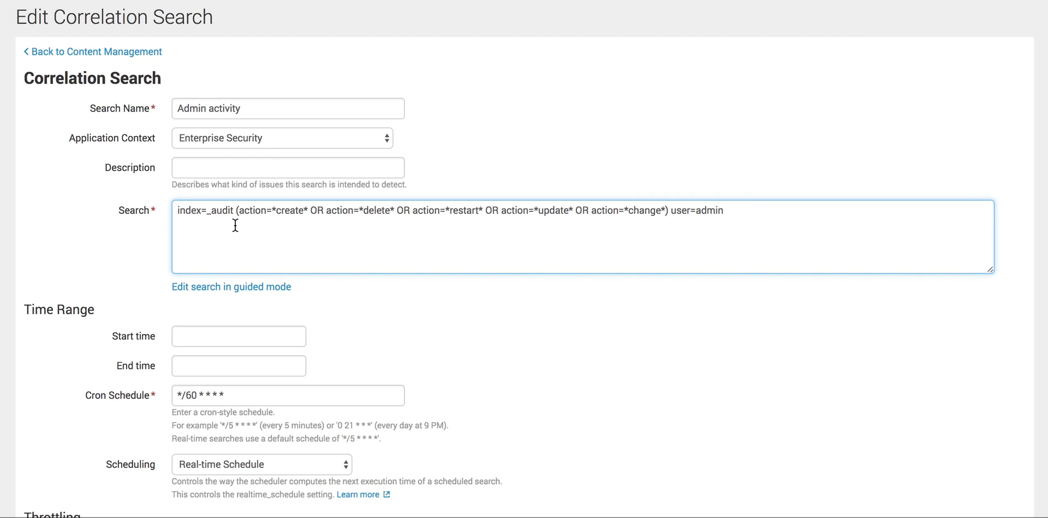
scroll(down, 3)
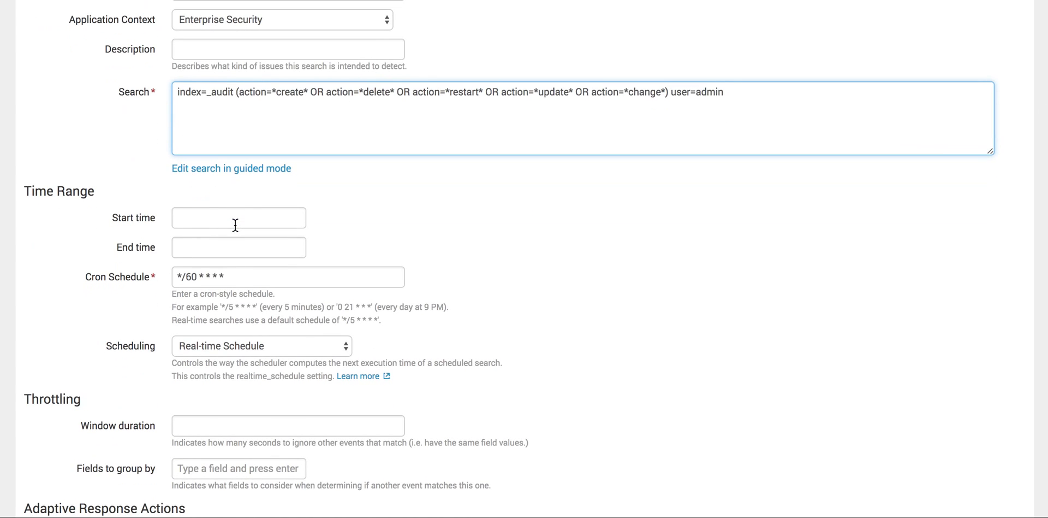
click(267, 277)
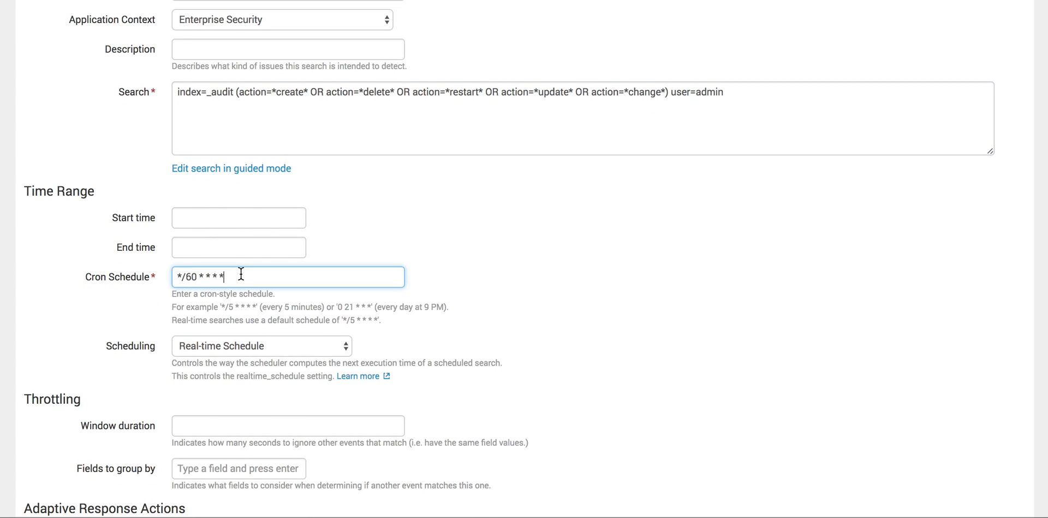
mouse_move(139, 250)
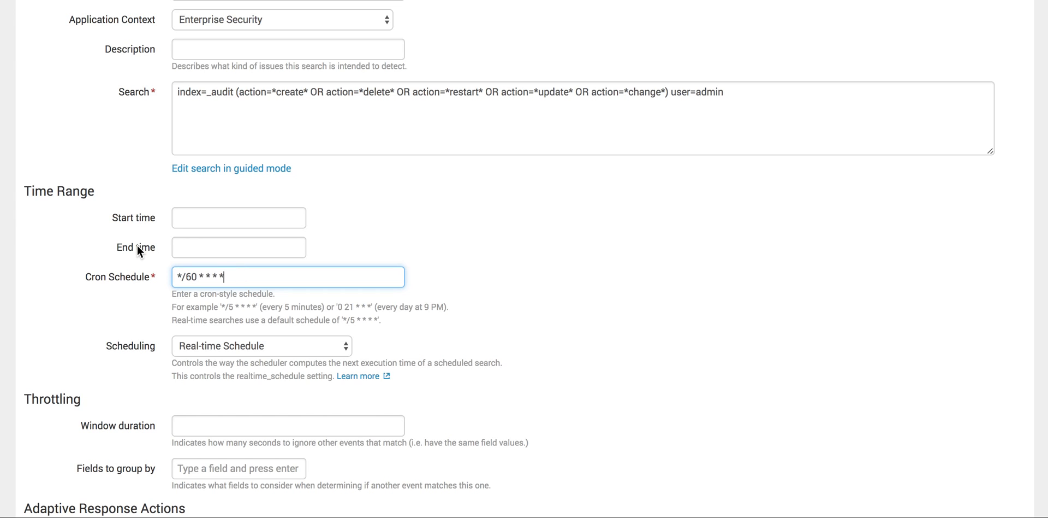
scroll(down, 3)
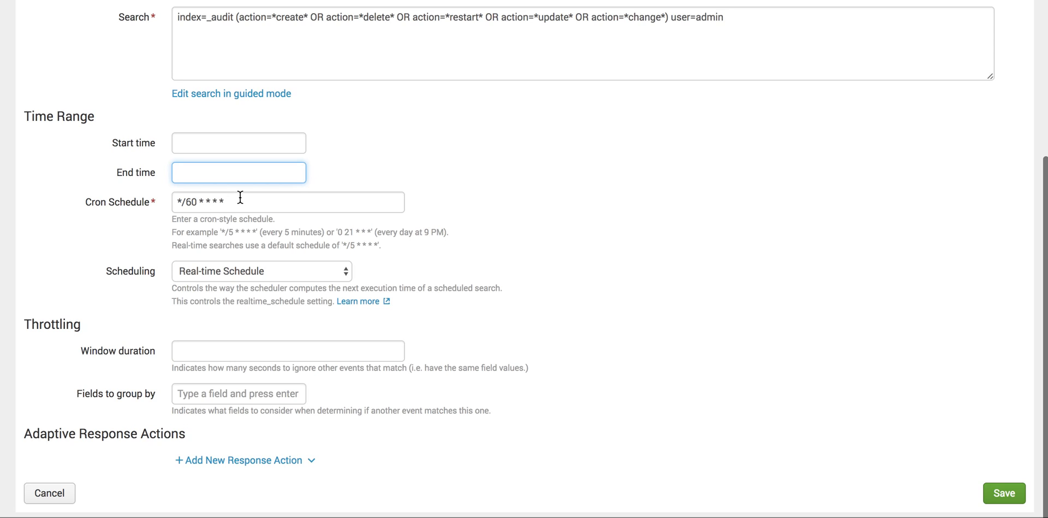
click(287, 201)
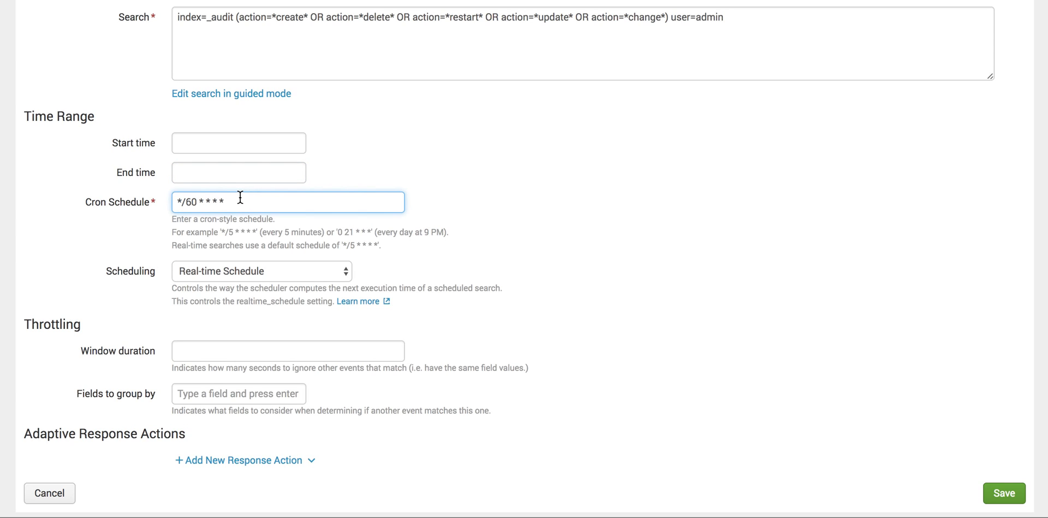
mouse_move(895, 368)
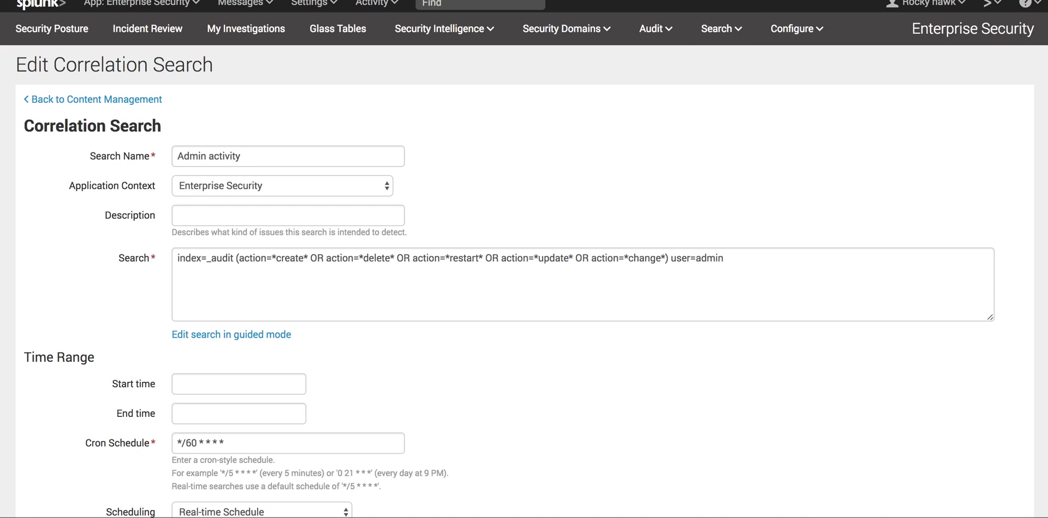
scroll(down, 3)
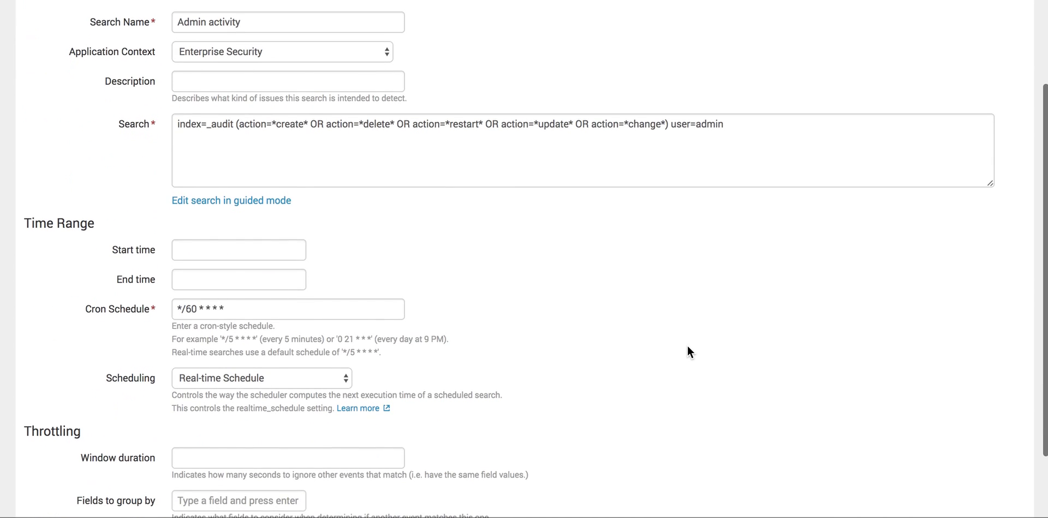
scroll(down, 3)
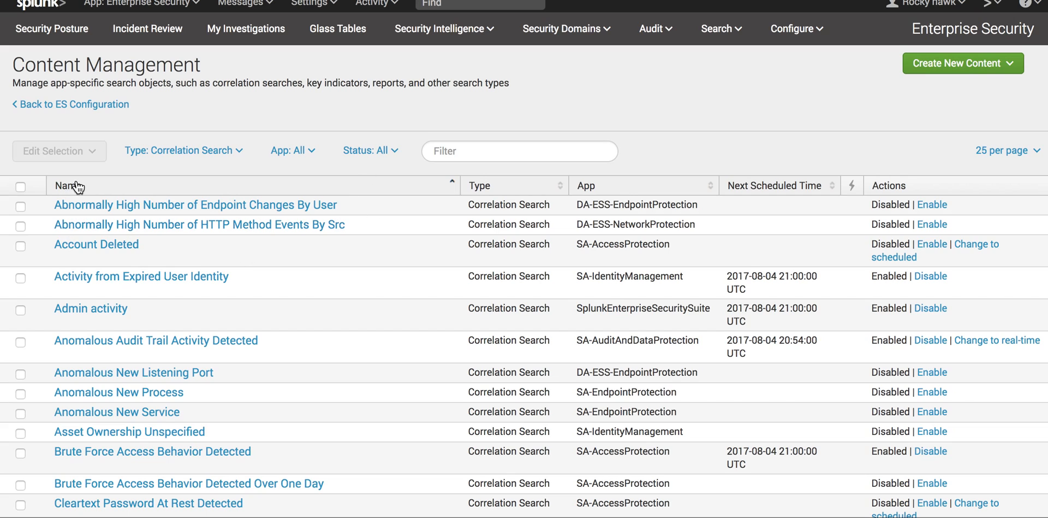
Reopen the Admin activity correlation search showing its audit-index query and */60 cron schedule
scroll(down, 3)
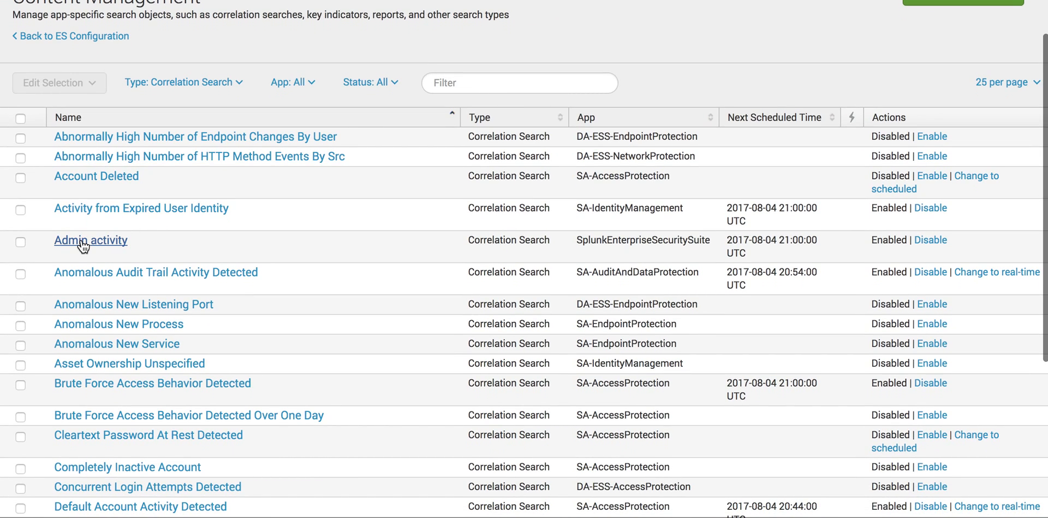
mouse_move(100, 246)
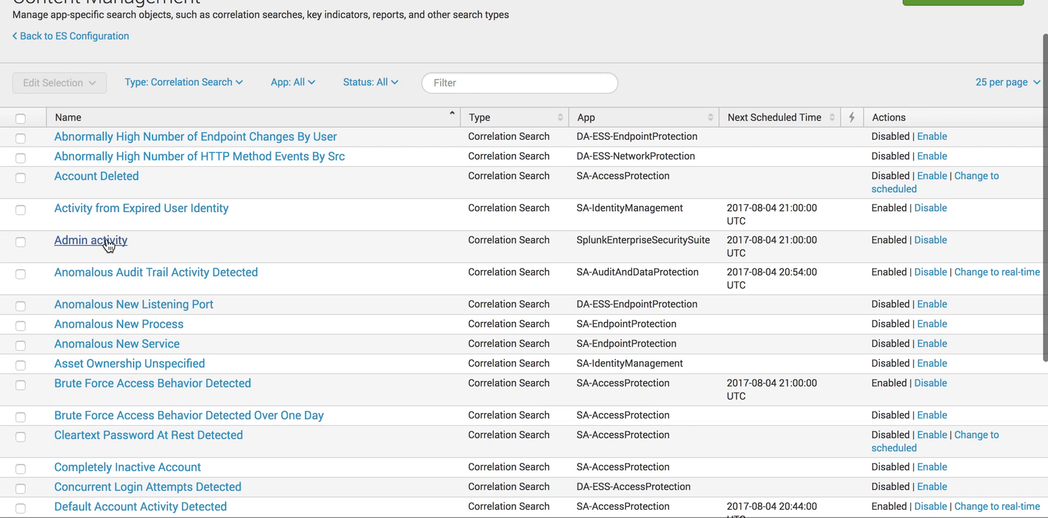
mouse_move(868, 263)
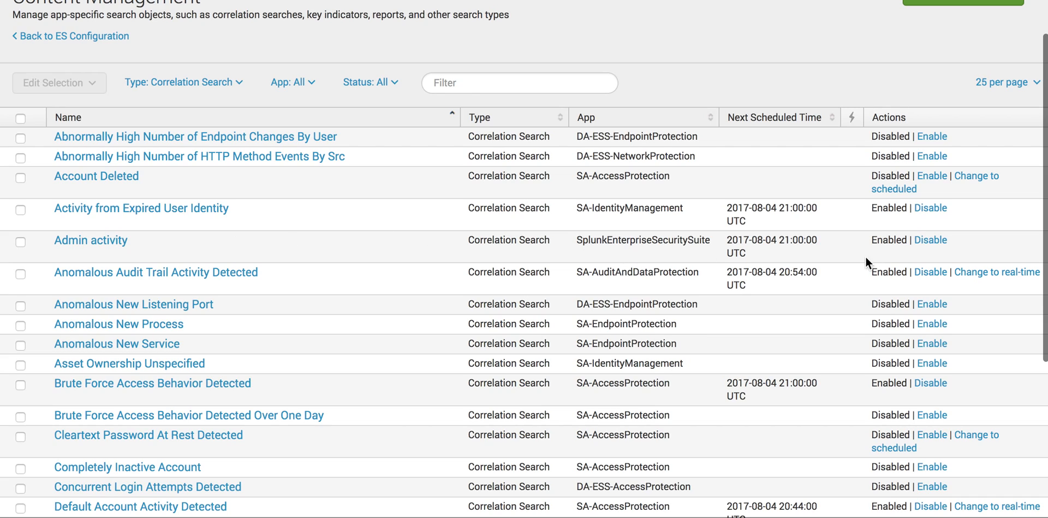
mouse_move(84, 249)
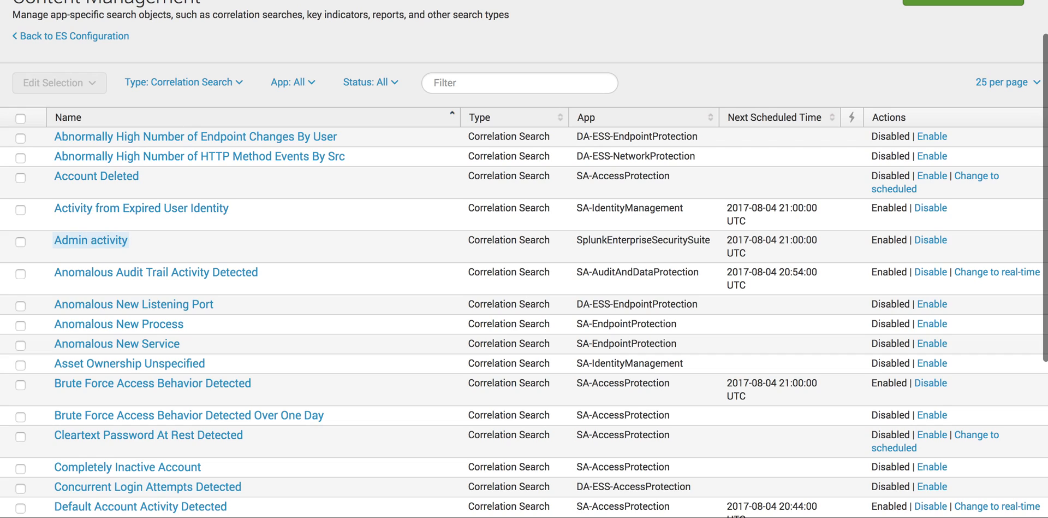
click(91, 239)
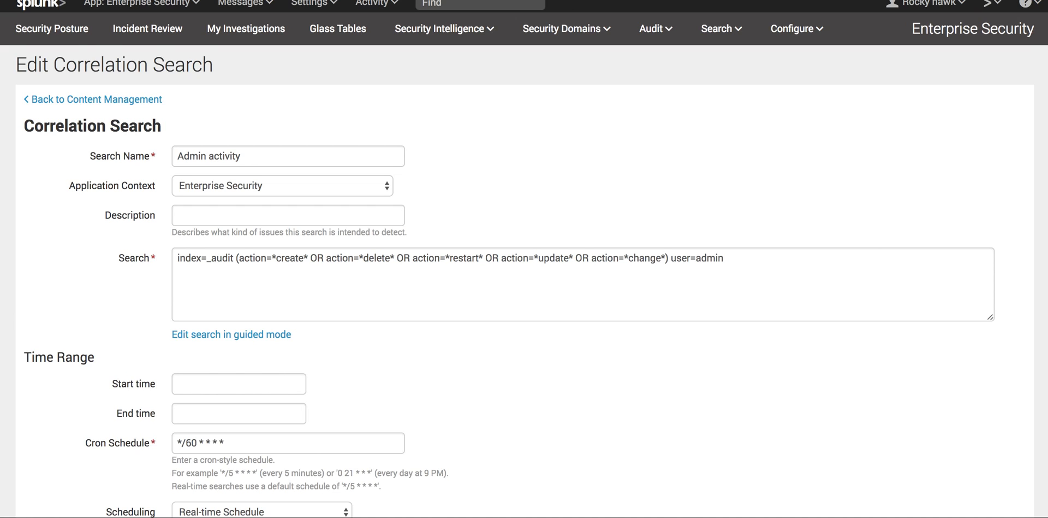
Go to Incident Review and scroll through the 1,081 notable events from the last 24 hours
click(146, 28)
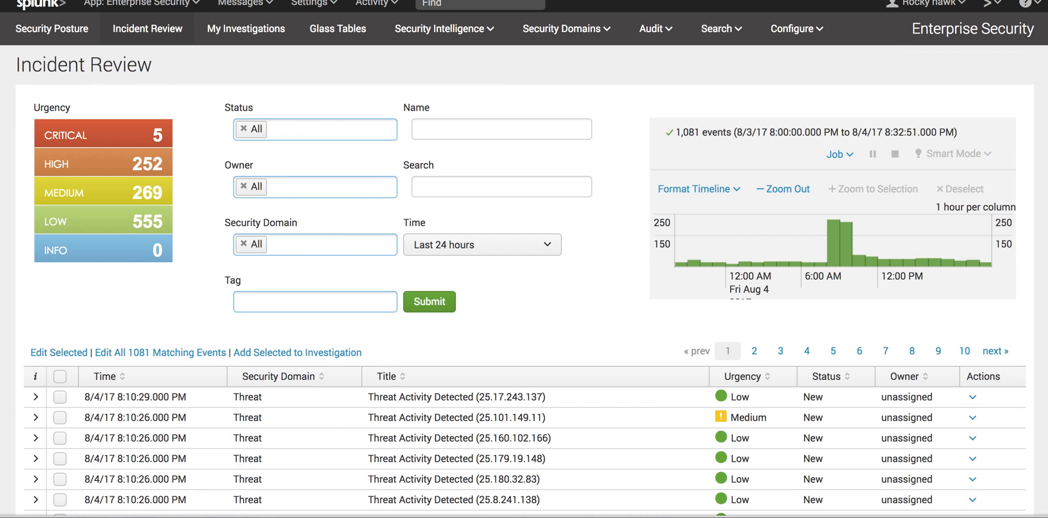
scroll(down, 3)
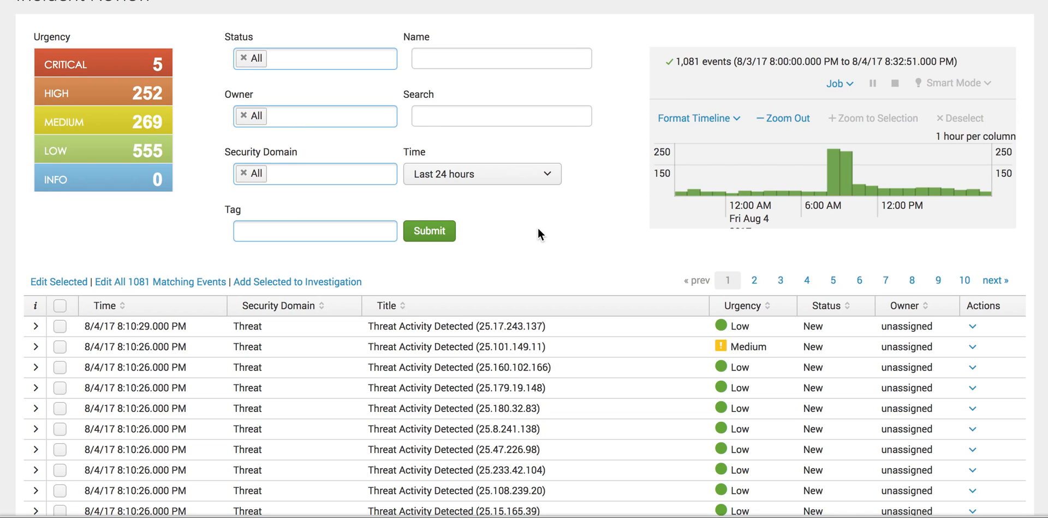
scroll(down, 3)
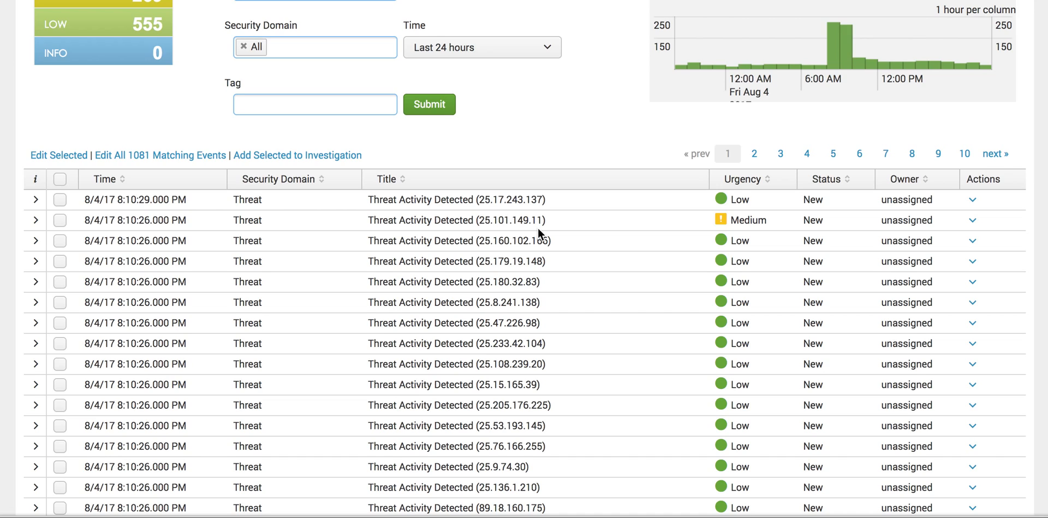
mouse_move(684, 394)
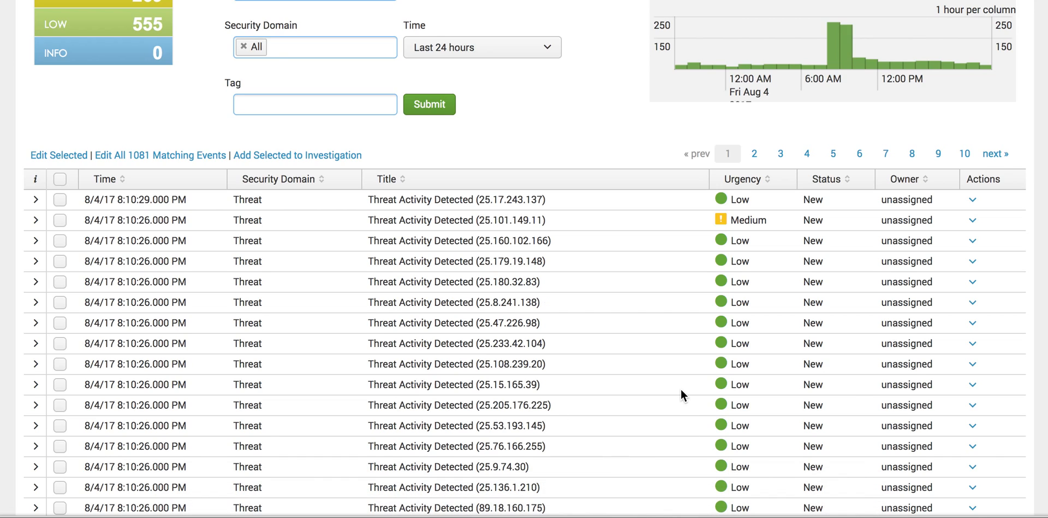